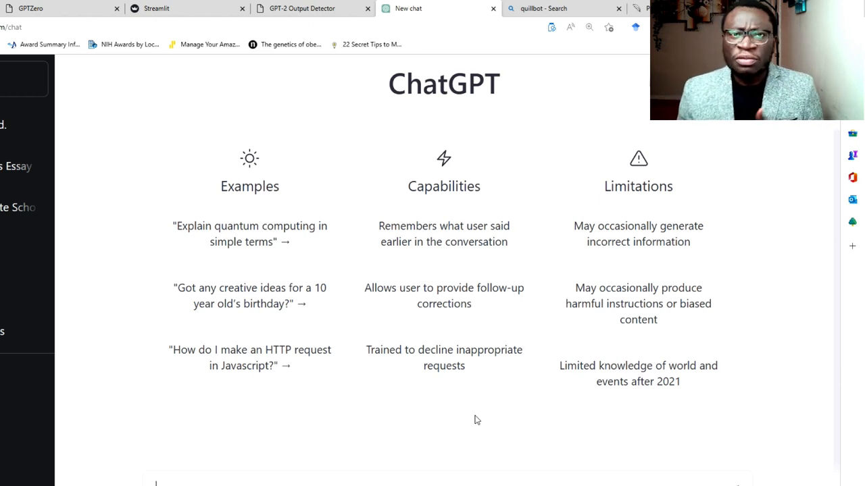
mouse_move(161, 170)
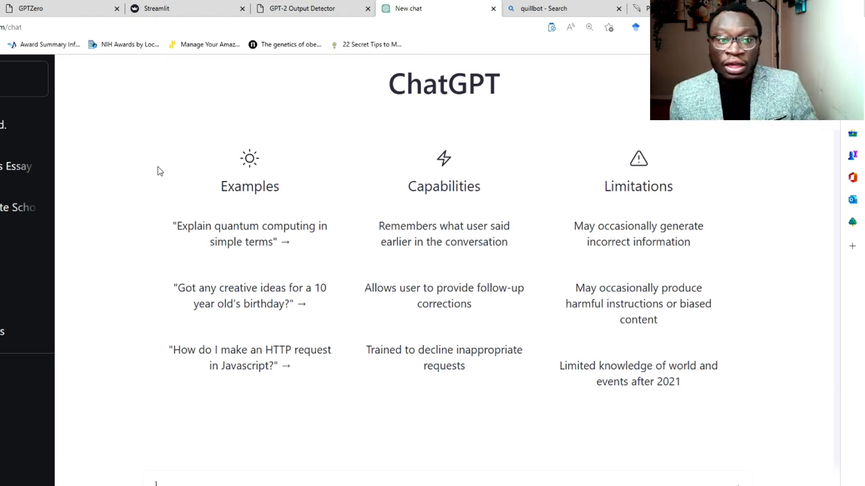
mouse_move(148, 160)
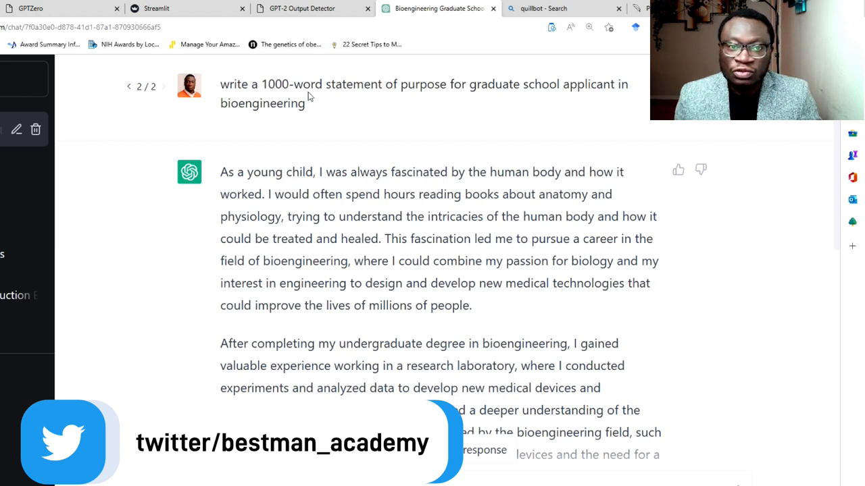
mouse_move(459, 101)
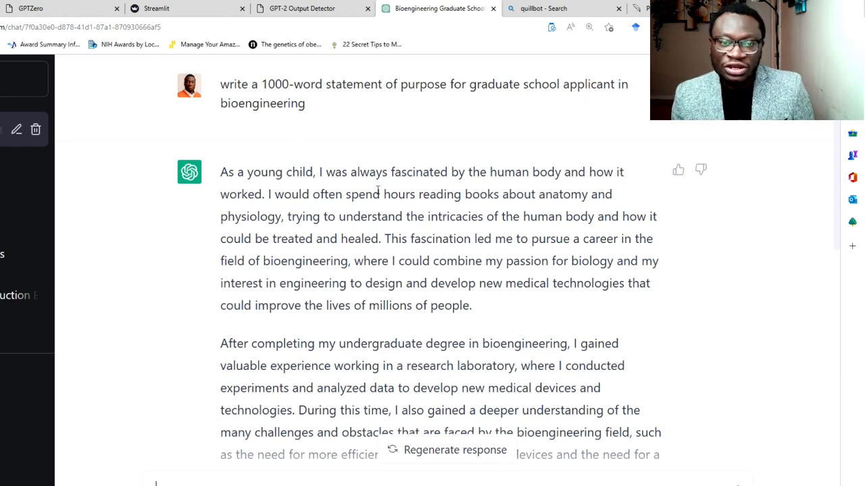
scroll(down, 3)
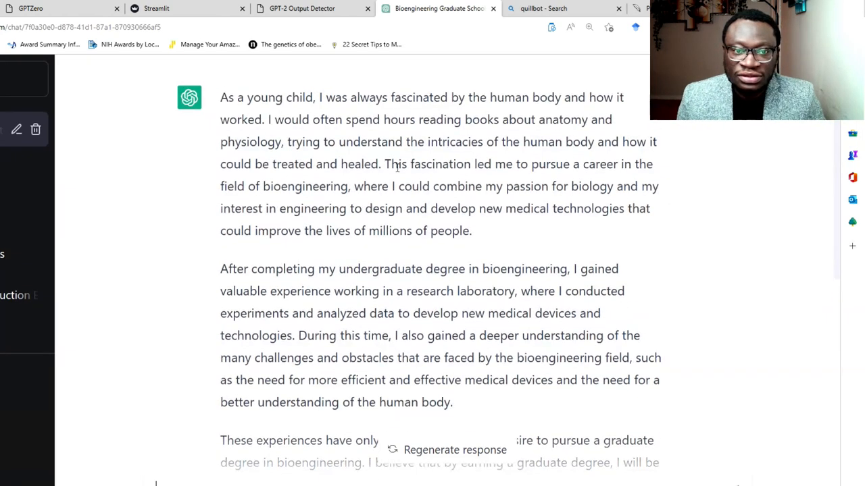
scroll(down, 3)
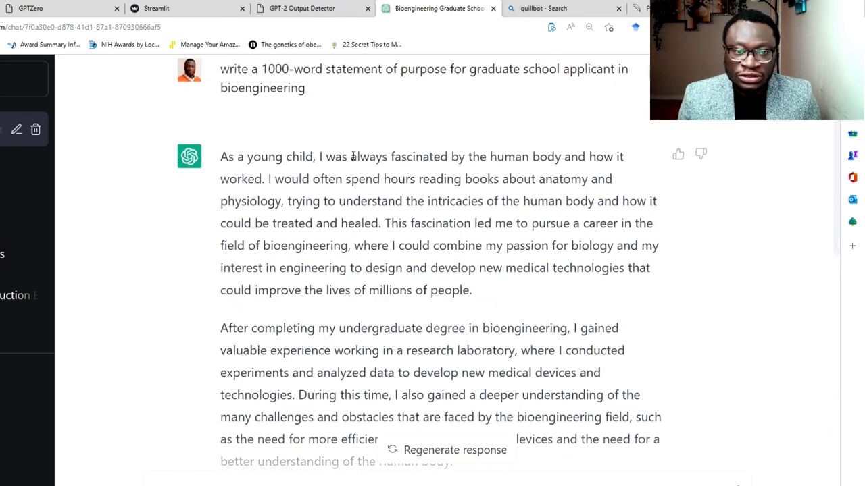
scroll(down, 3)
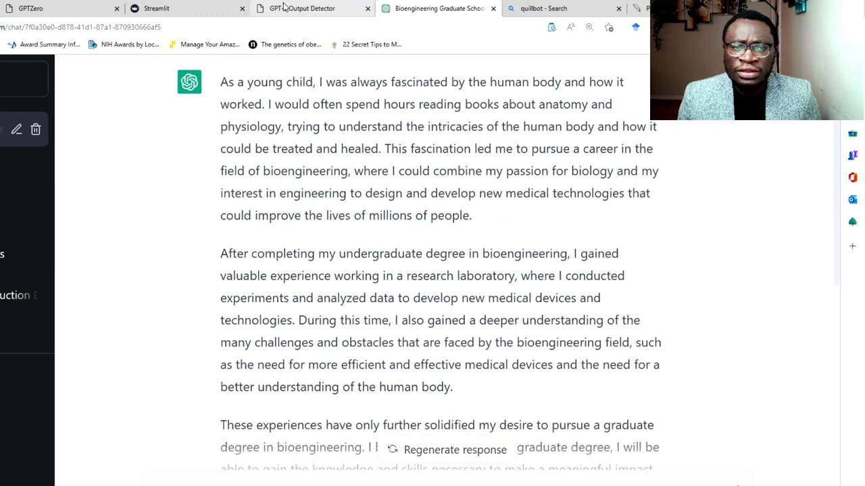
mouse_move(311, 8)
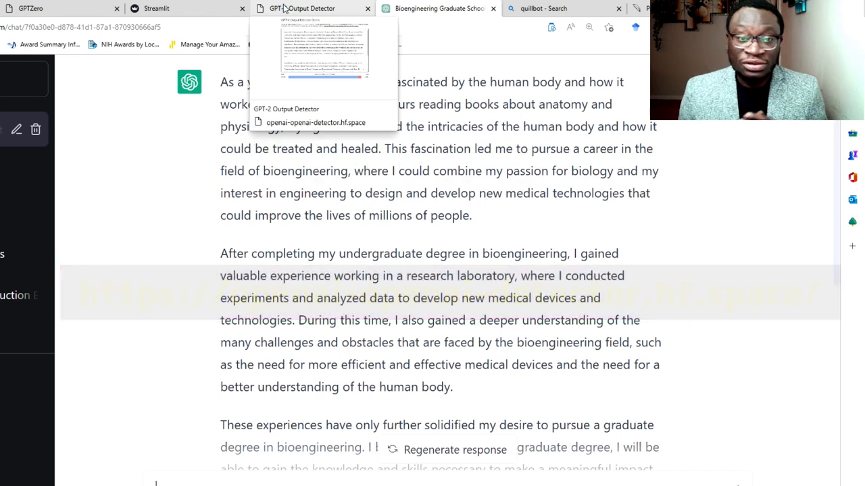
- Glance at the empty detector page, then scroll through the ChatGPT statement of purpose
click(300, 8)
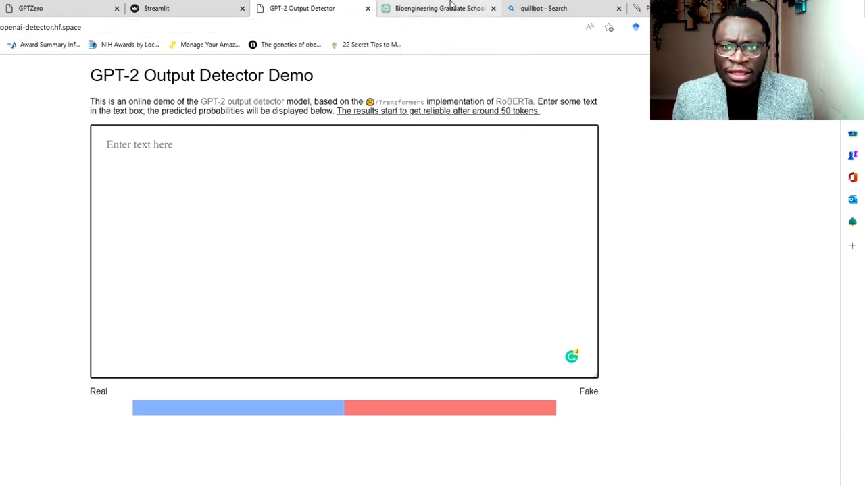
click(438, 9)
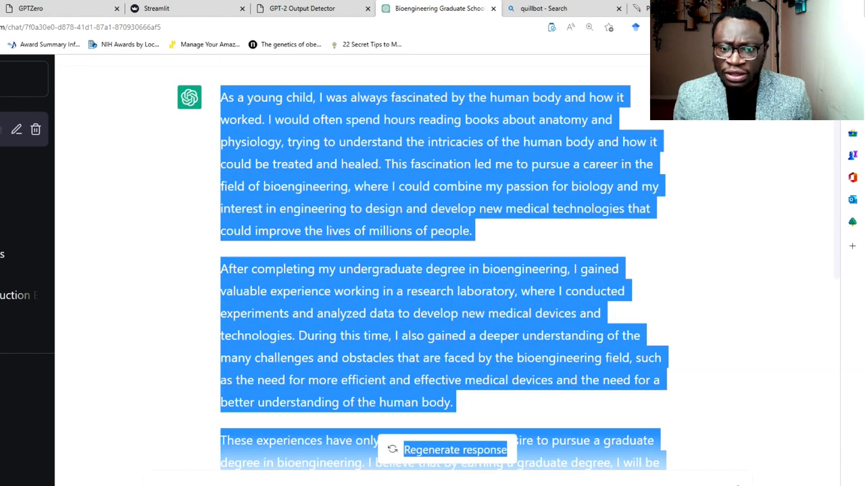
scroll(down, 3)
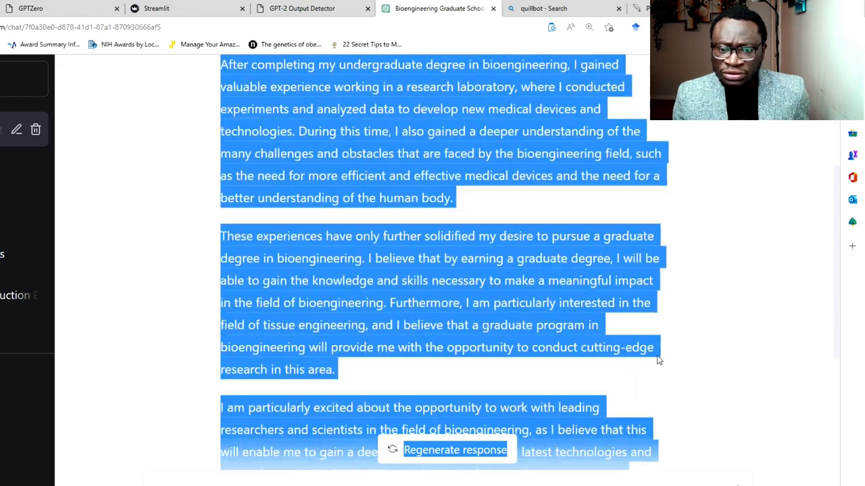
scroll(down, 3)
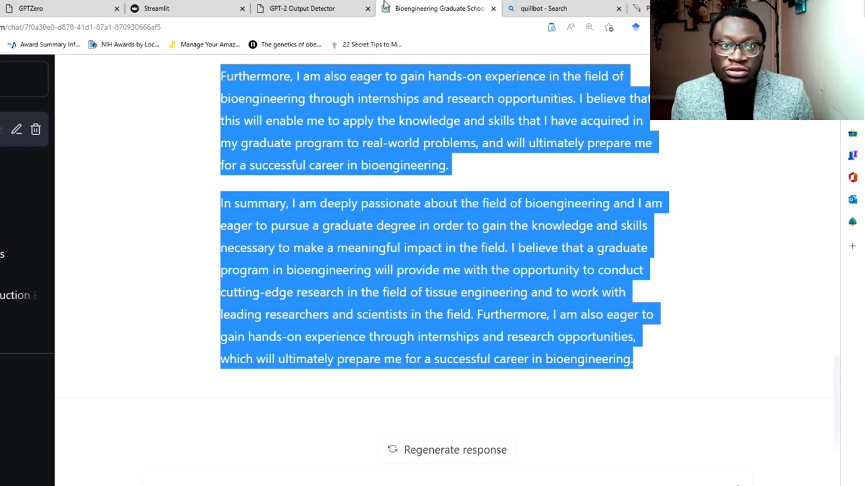
- Move to the GPT-2 Output Detector to test the pasted ChatGPT essay
click(301, 8)
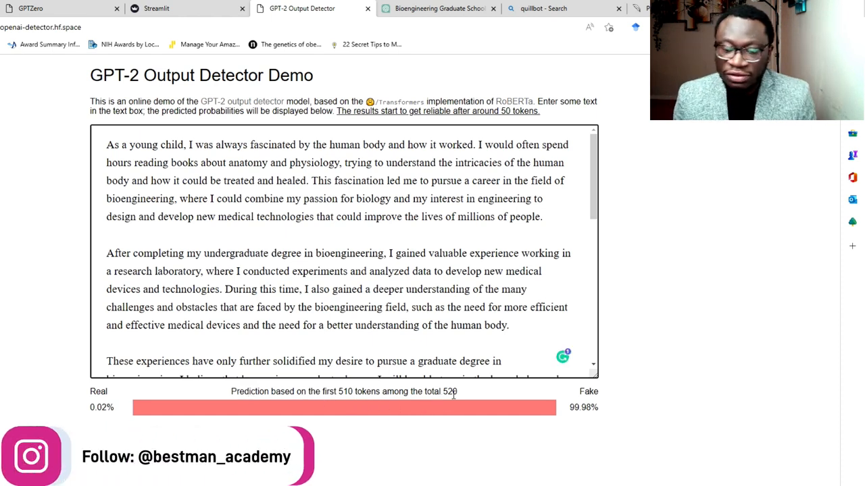
mouse_move(626, 378)
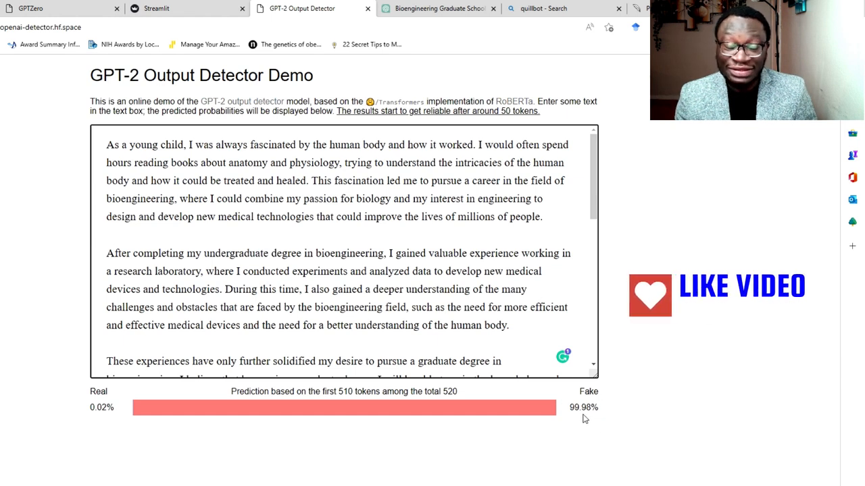
mouse_move(193, 394)
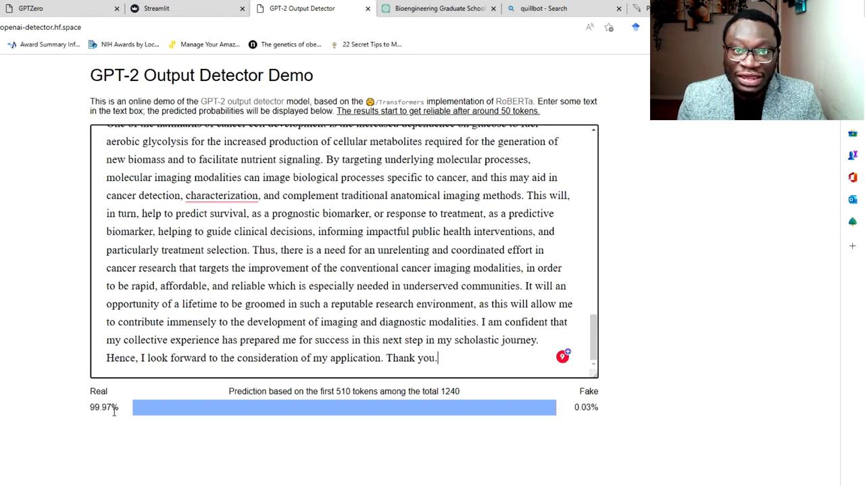
mouse_move(56, 379)
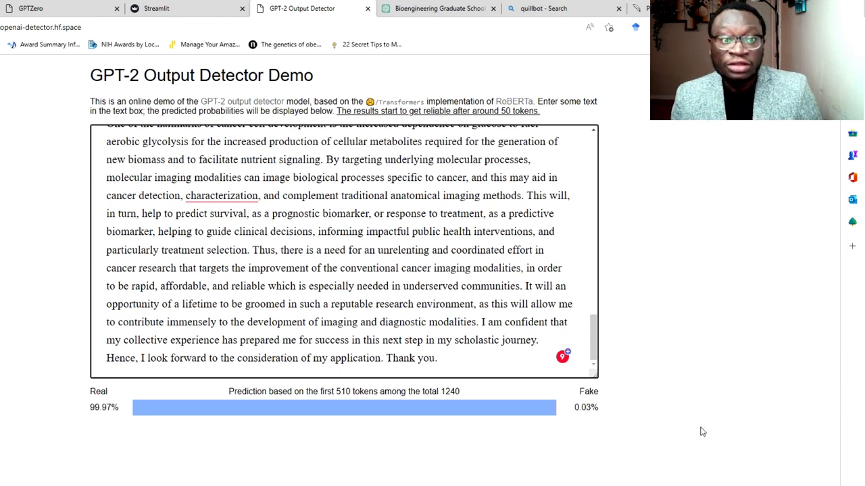
mouse_move(660, 335)
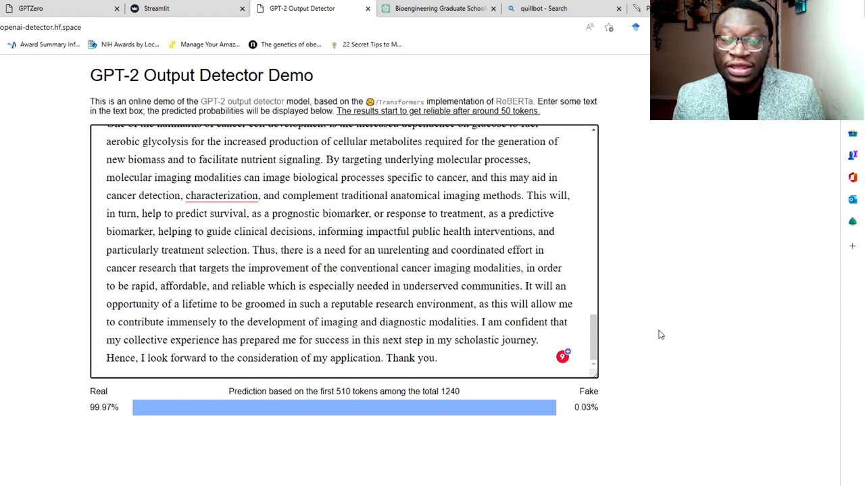
- Focus and scroll through the pasted cancer-imaging statement, scored 99.97% real
click(438, 358)
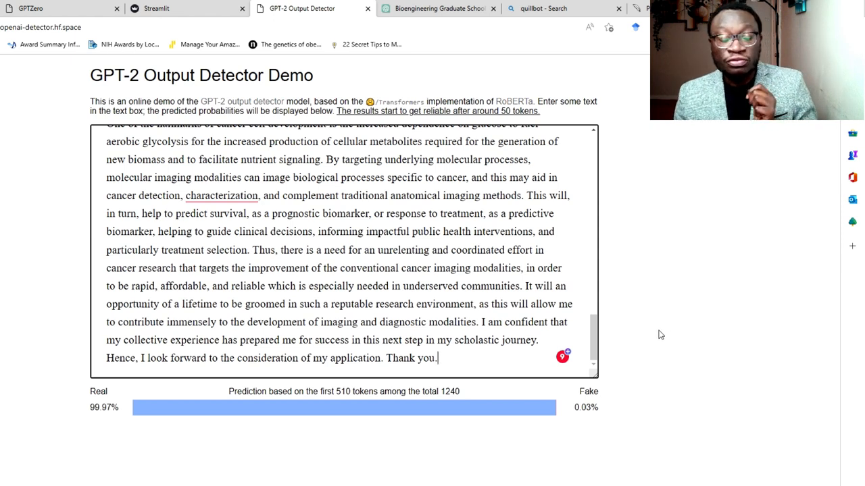
mouse_move(665, 332)
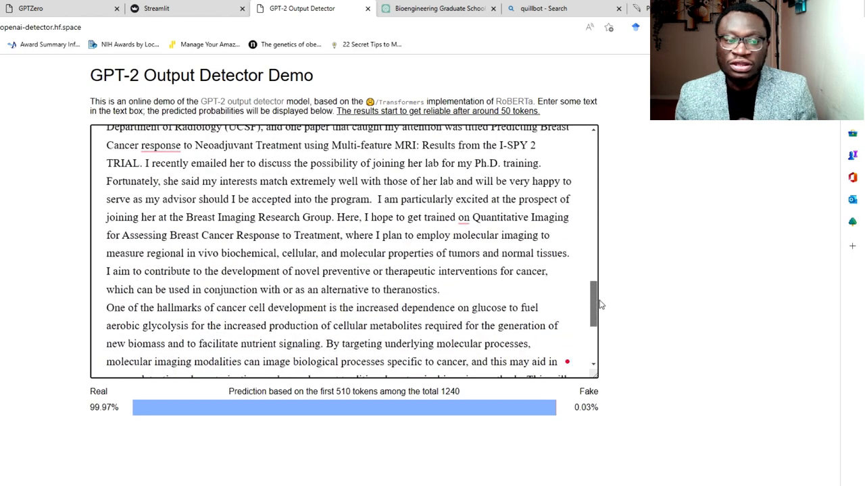
scroll(down, 3)
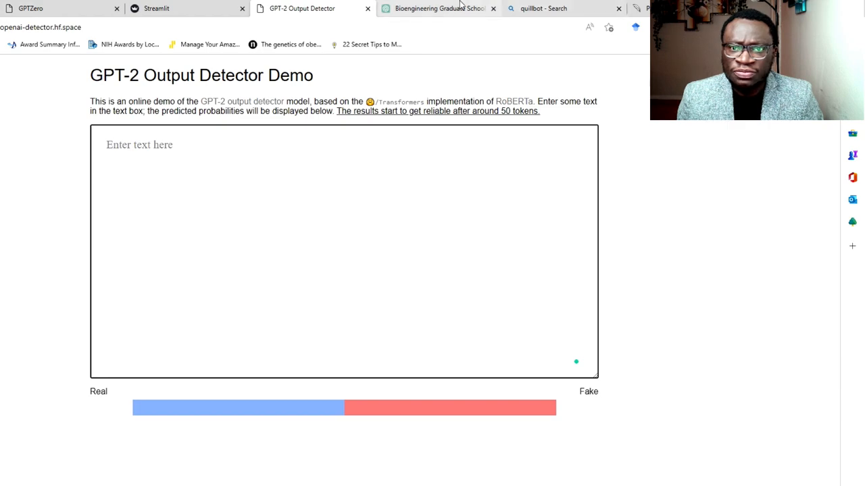
- Return to the ChatGPT bioengineering statement and select its summary paragraph text
click(439, 8)
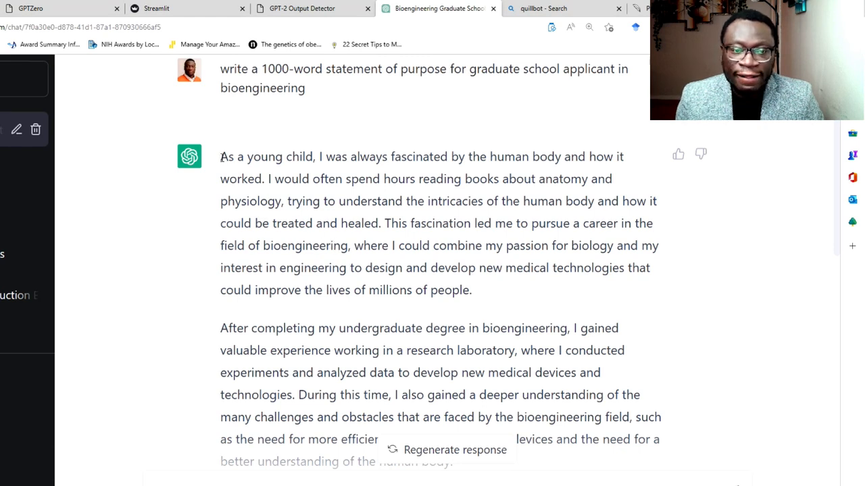
mouse_move(217, 154)
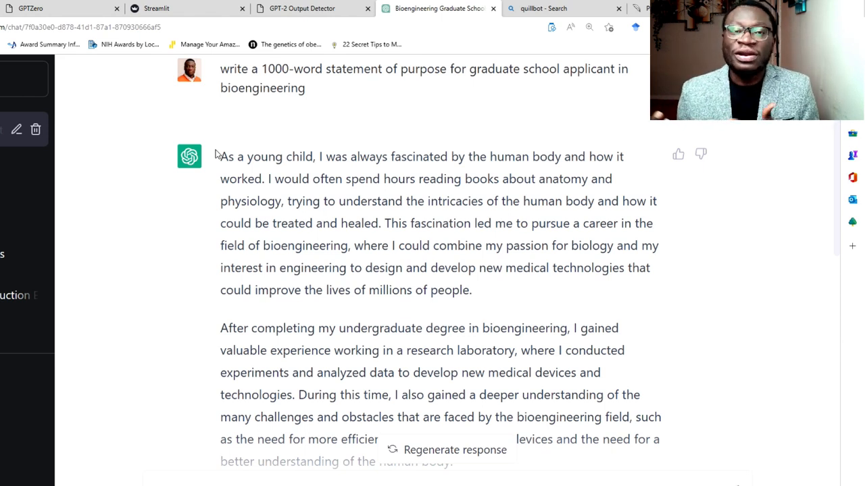
scroll(down, 3)
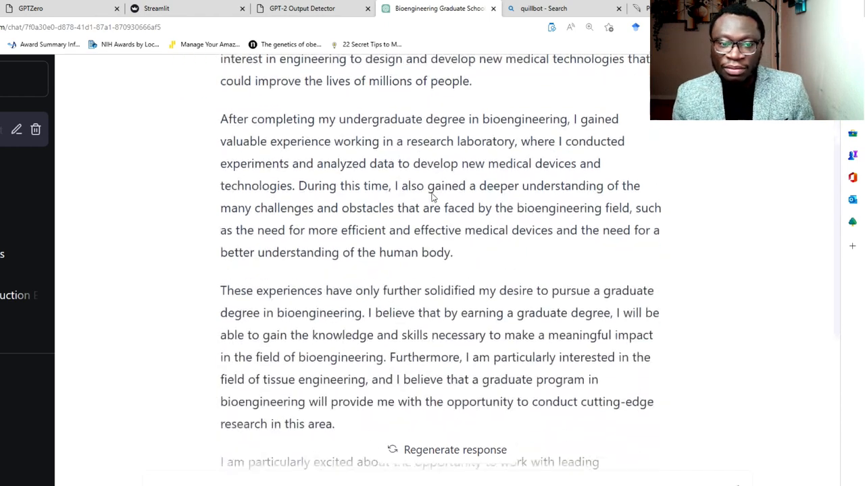
scroll(down, 3)
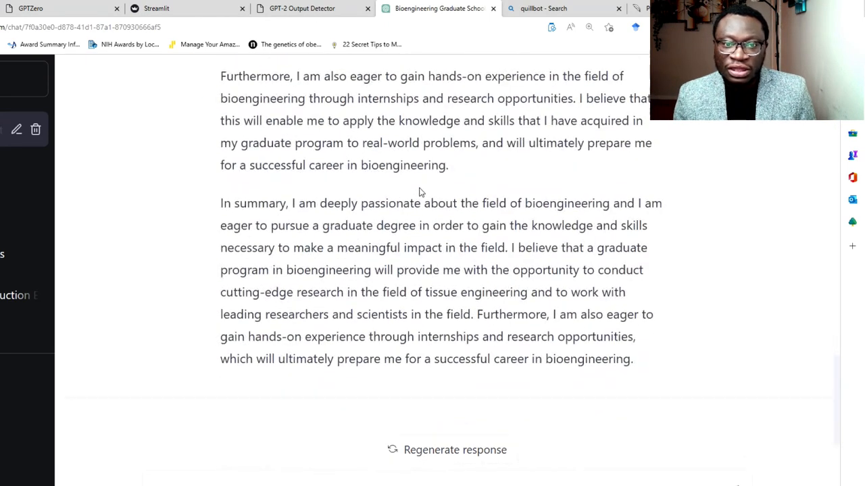
scroll(up, 3)
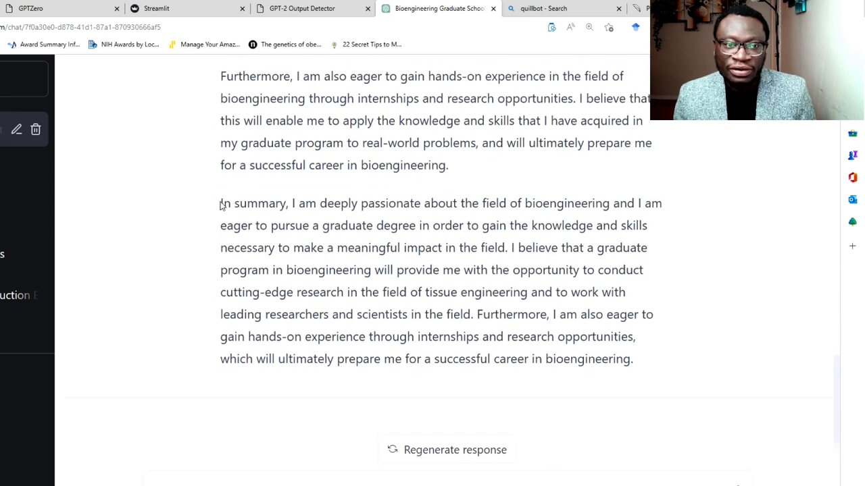
drag(219, 203, 633, 359)
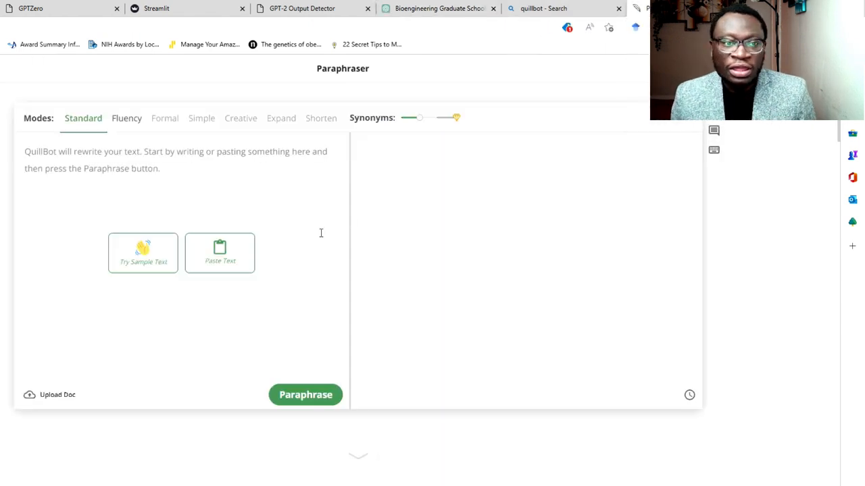
- Paraphrase the 97-word summary paragraph and select the 96-word reworded result
click(108, 155)
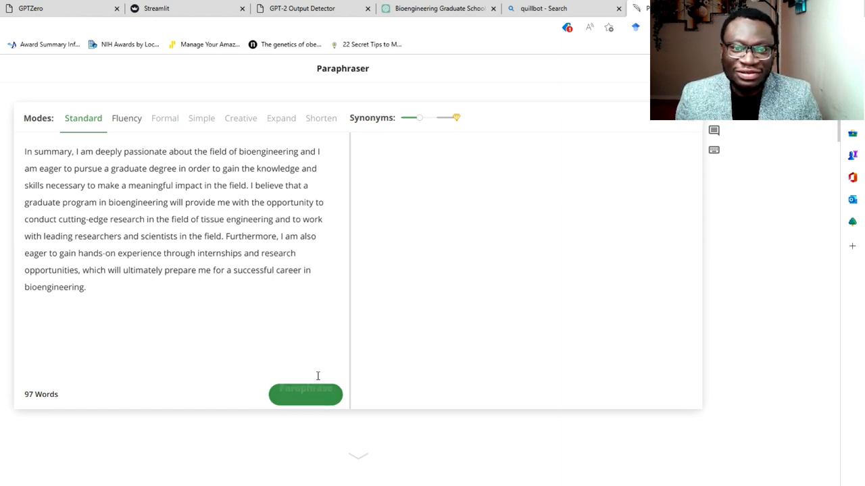
click(306, 394)
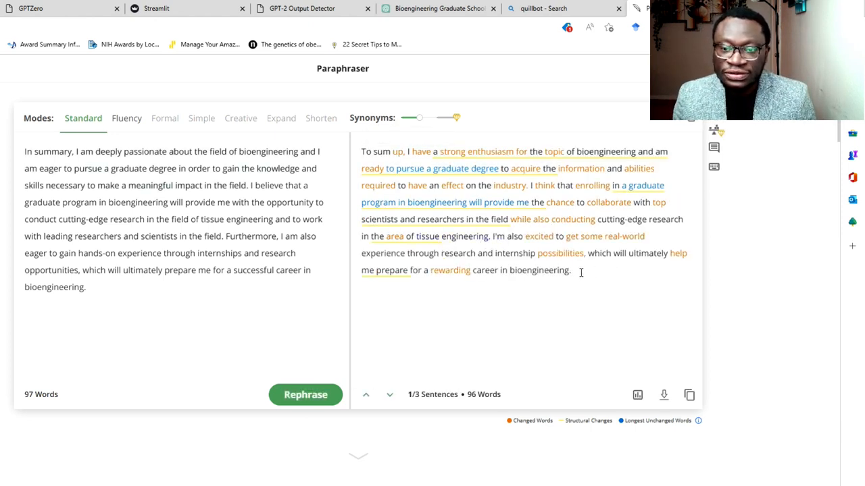
drag(419, 202, 571, 269)
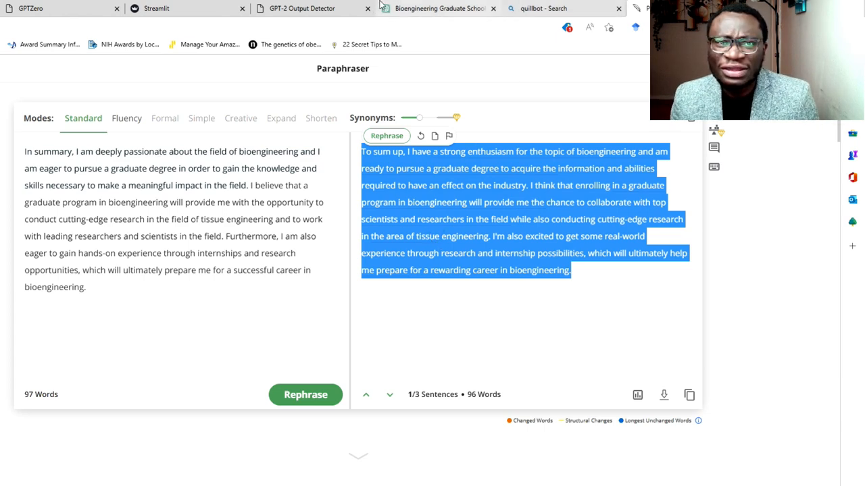
- Paste the QuillBot paraphrase into the detector, which rates it 99.96% fake
click(302, 8)
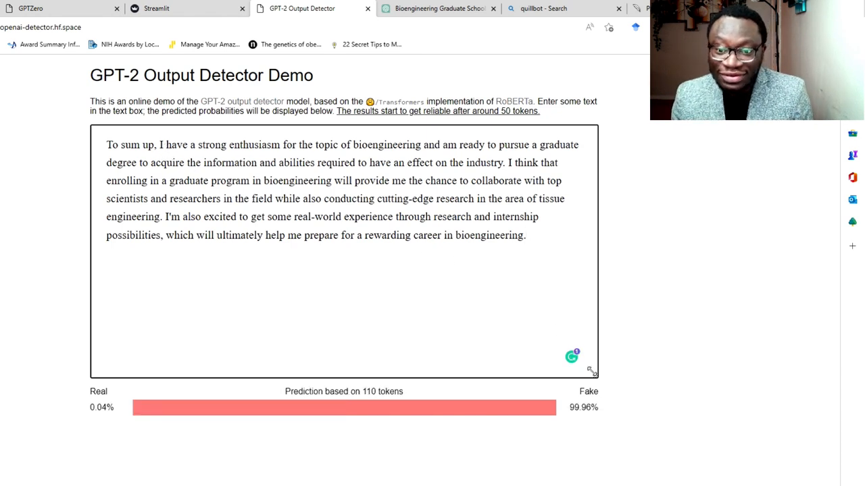
mouse_move(607, 411)
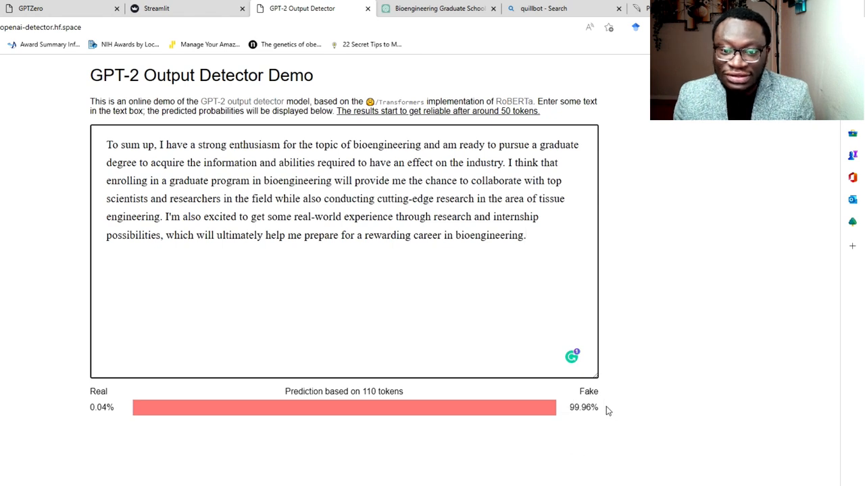
mouse_move(589, 425)
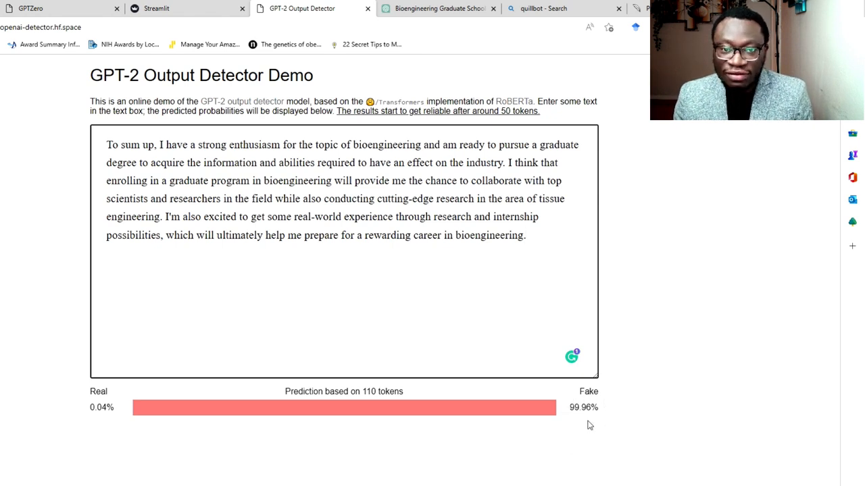
click(525, 235)
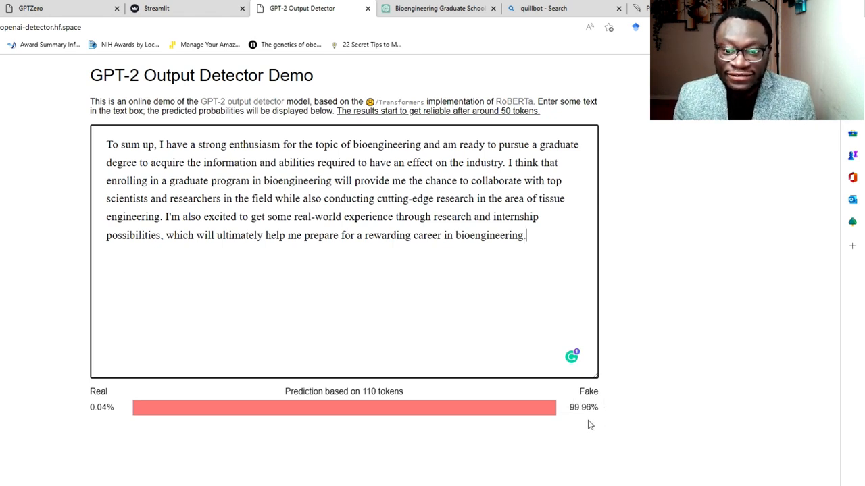
mouse_move(631, 390)
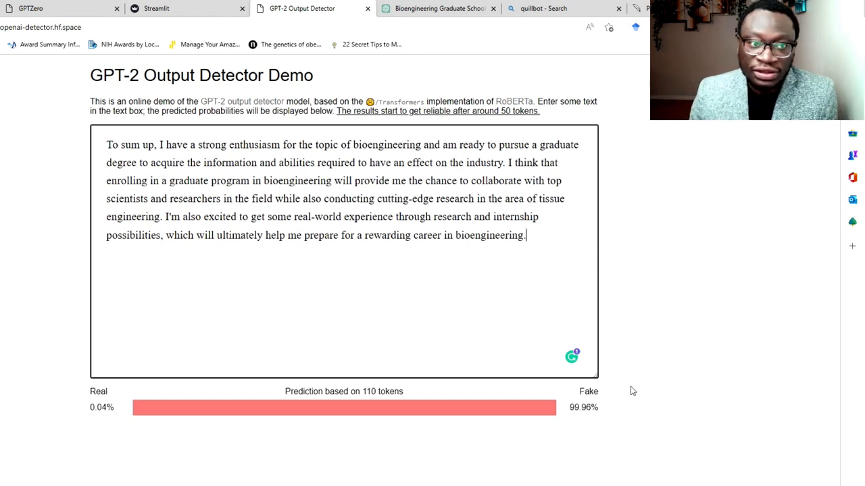
mouse_move(461, 441)
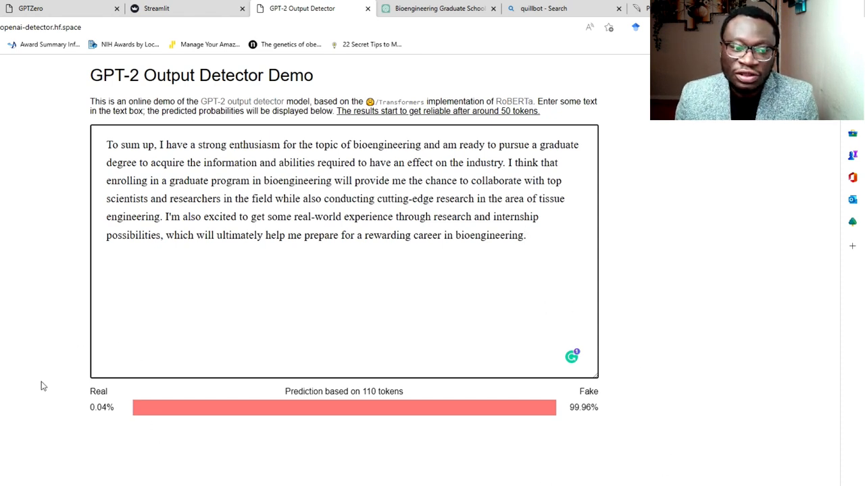
mouse_move(54, 419)
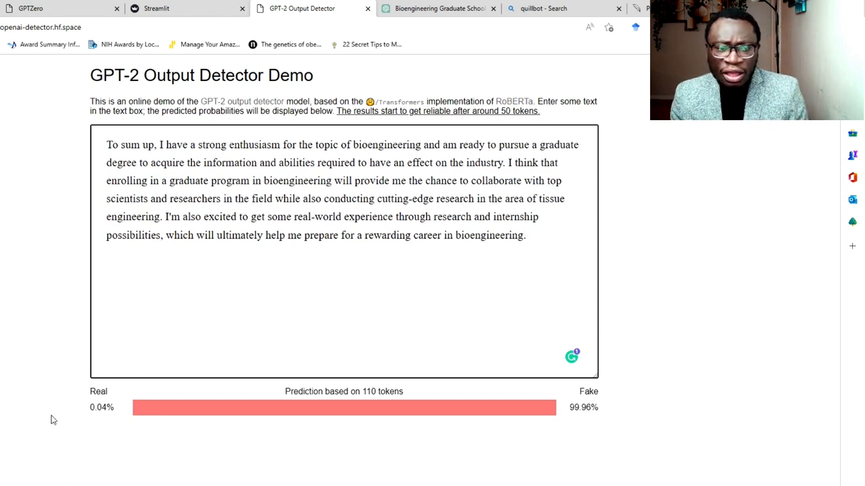
mouse_move(110, 429)
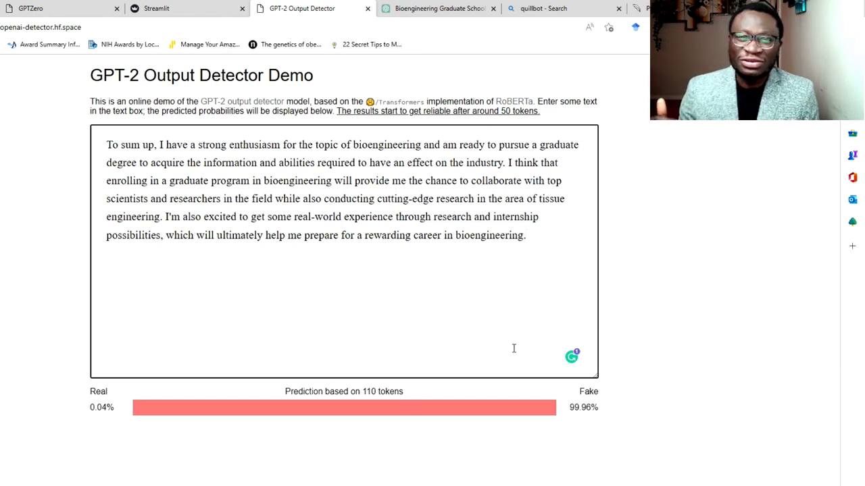
click(525, 235)
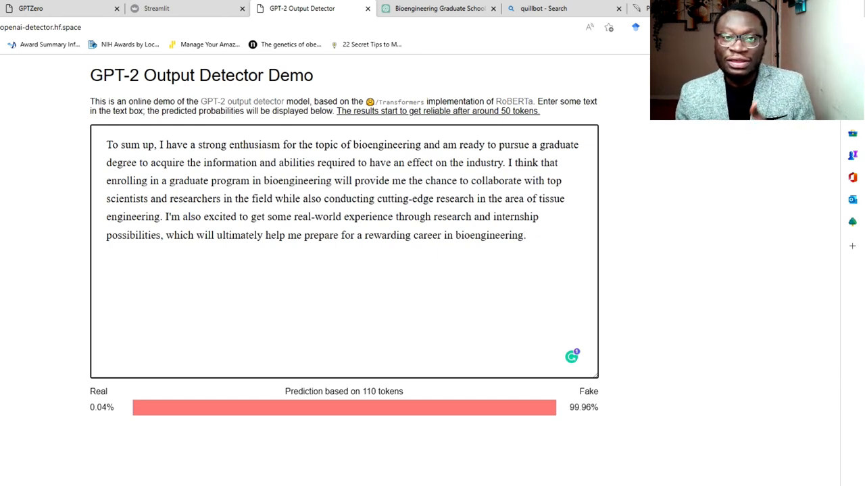
click(526, 235)
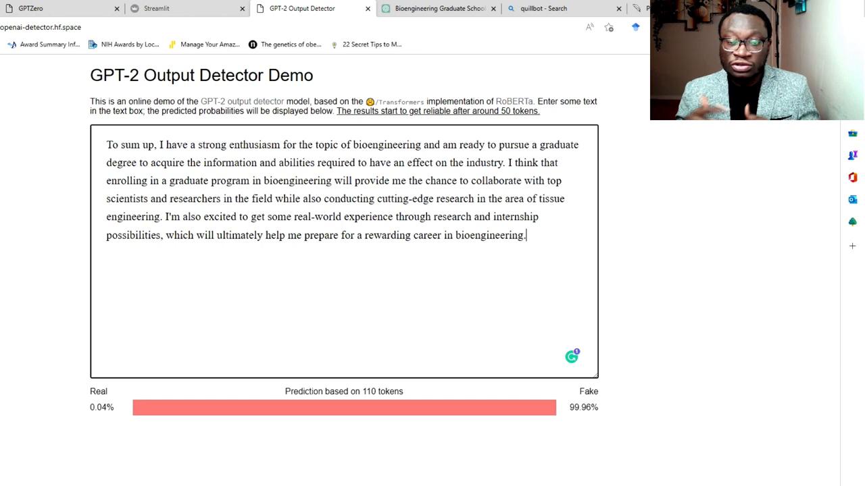
mouse_move(659, 281)
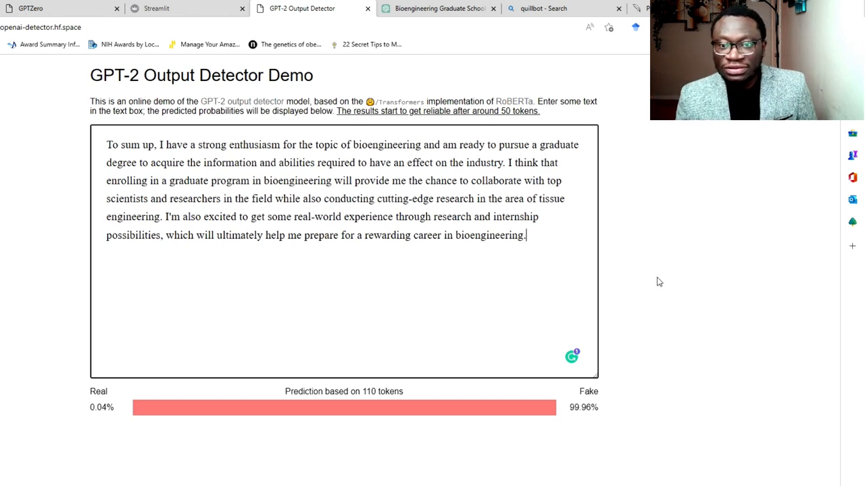
mouse_move(605, 259)
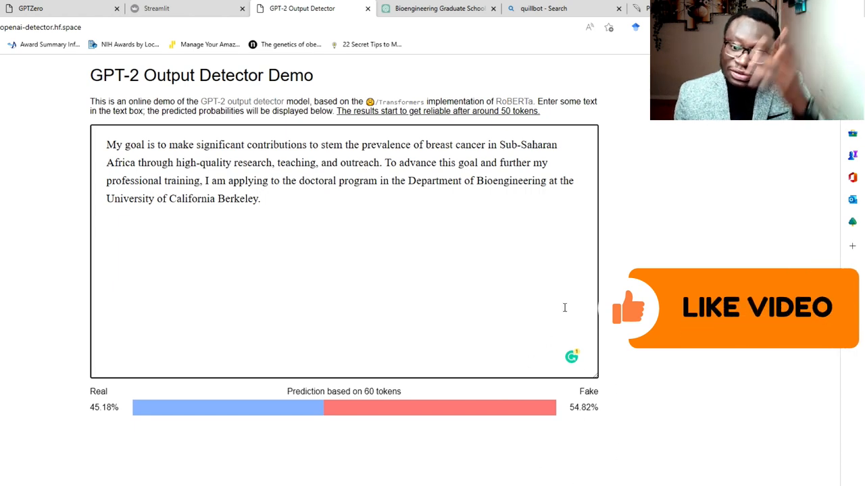
mouse_move(577, 419)
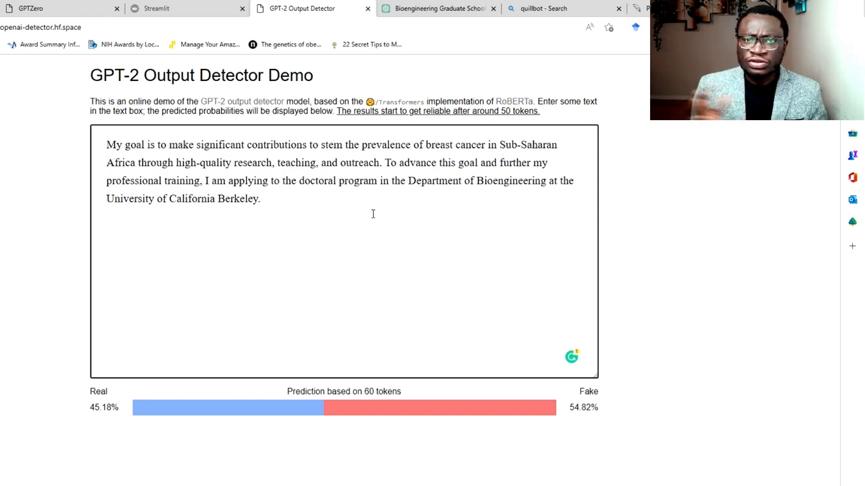
- Place the cursor after the short breast-cancer goal paragraph, rated 45.18% real
click(260, 198)
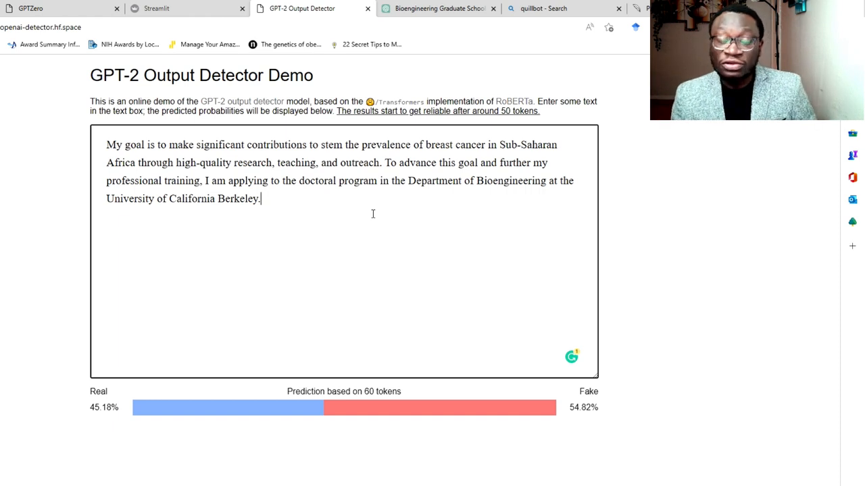
mouse_move(444, 125)
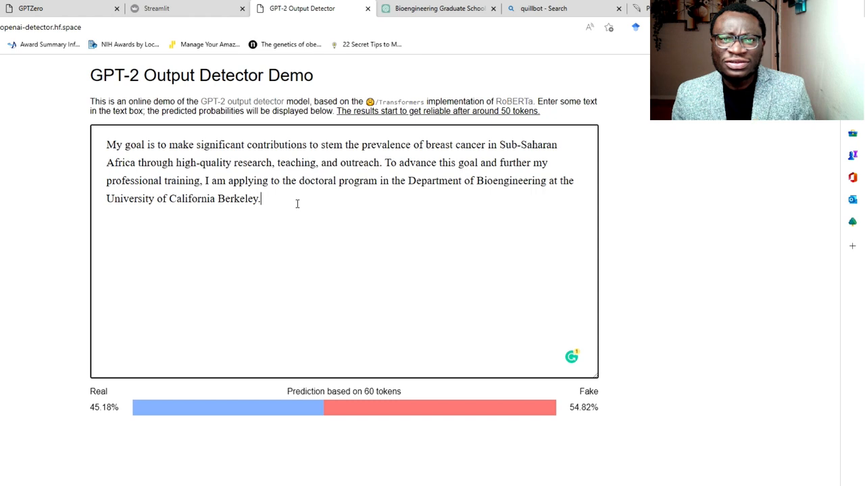
- Extend the goal paragraph into the full statement (99.97% real, 370 tokens), then select all
drag(196, 180, 261, 198)
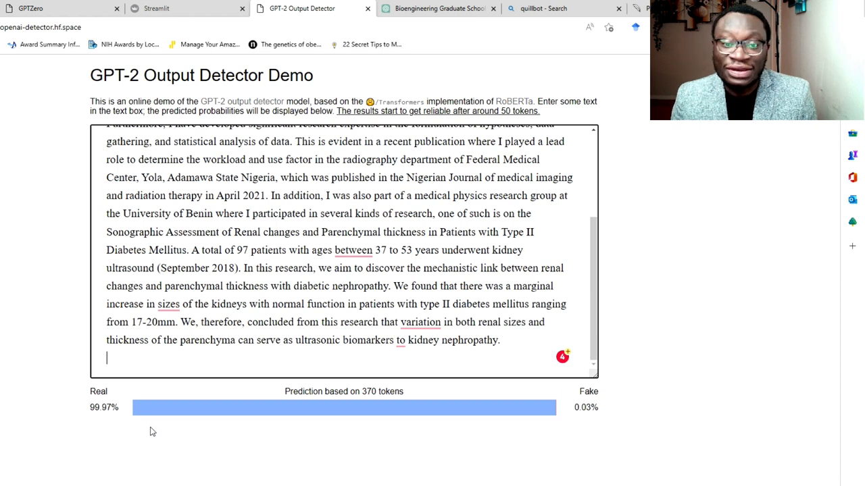
double_click(482, 159)
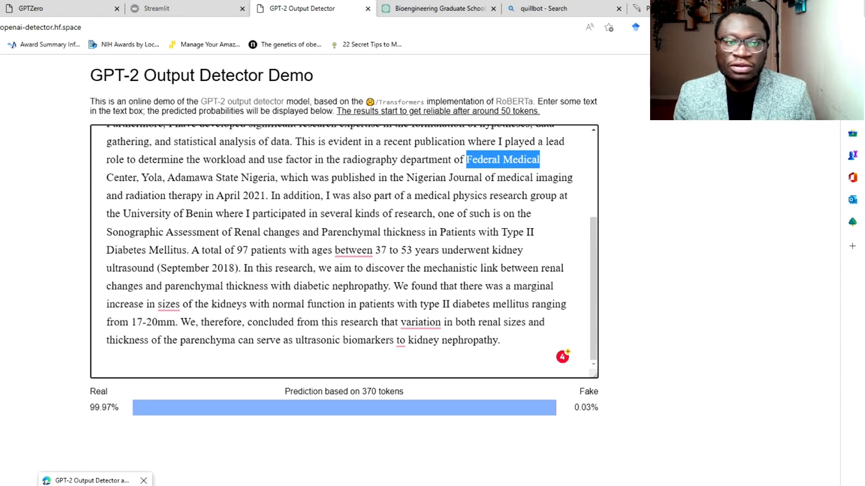
mouse_move(92, 480)
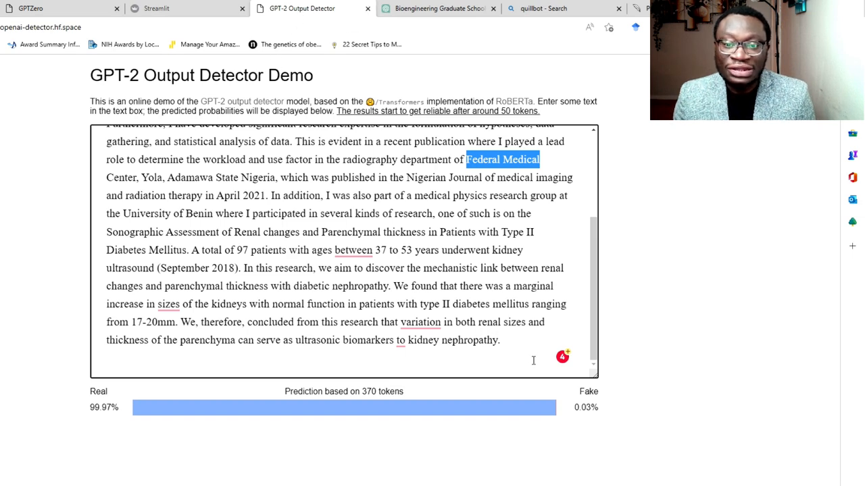
key(ctrl+a)
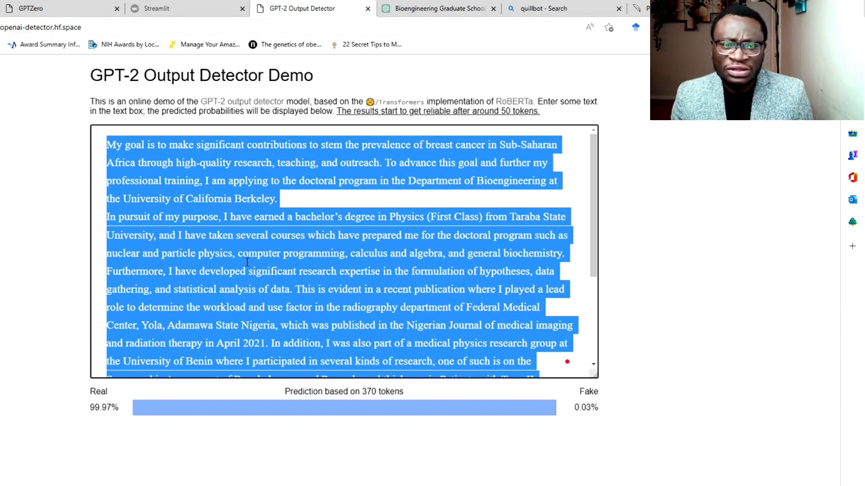
- Trim the text back to the short goal paragraph, again rated 45.18% real
click(275, 199)
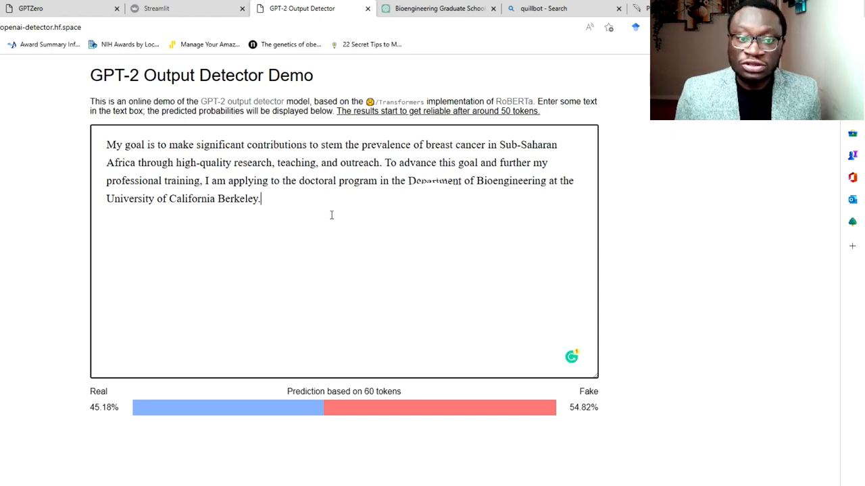
mouse_move(439, 8)
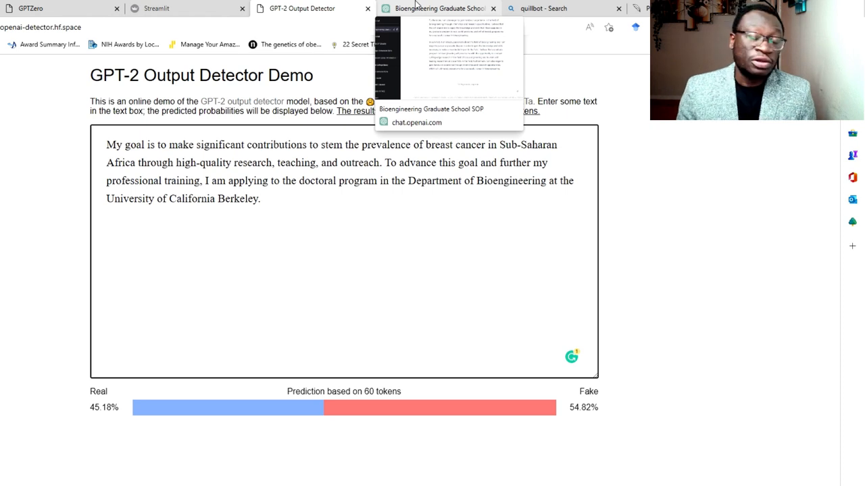
mouse_move(728, 205)
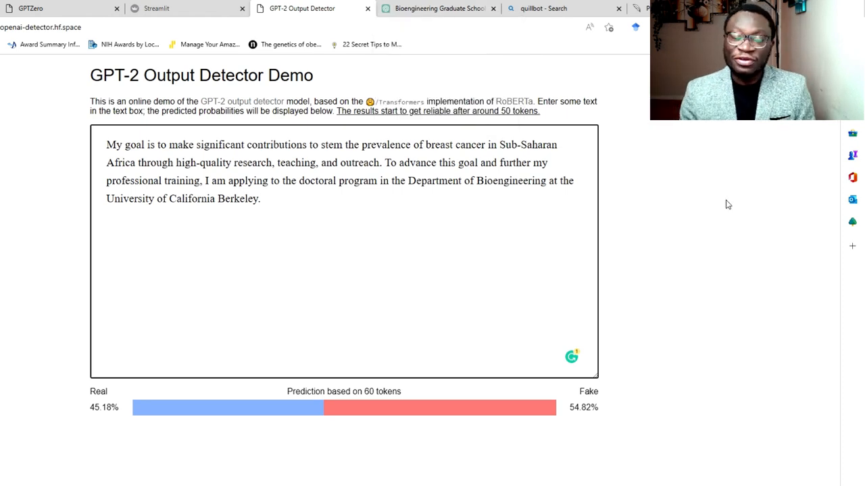